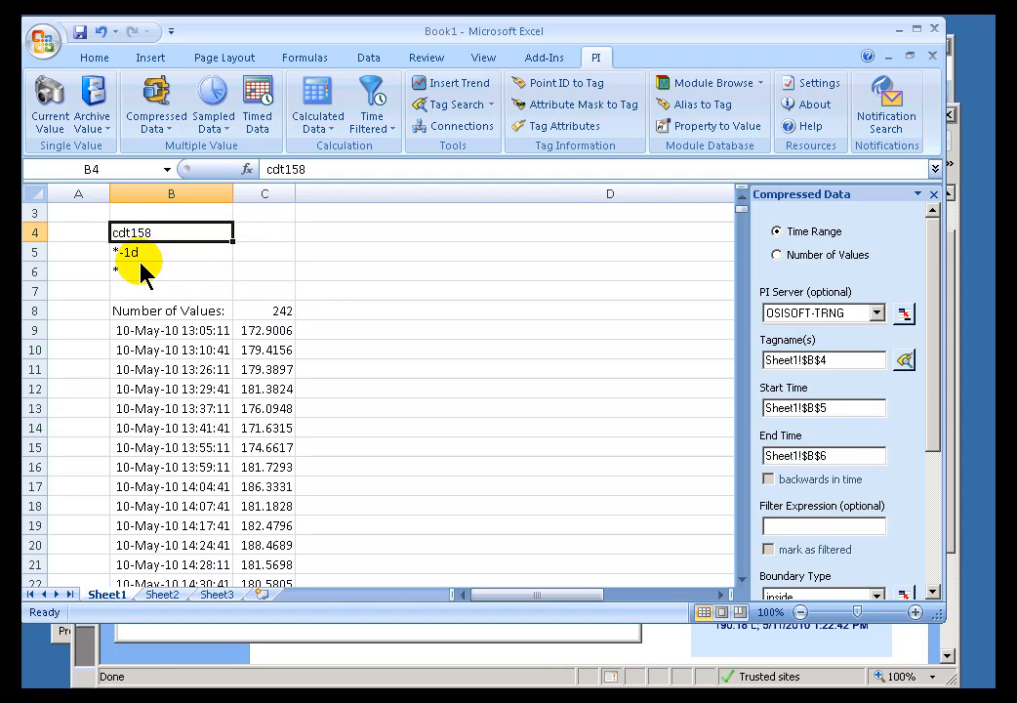
Review CDT158's one-day start entry, compressed-value formula, point name and descriptor.
{"action": "left_click", "coordinate": [172, 252]}
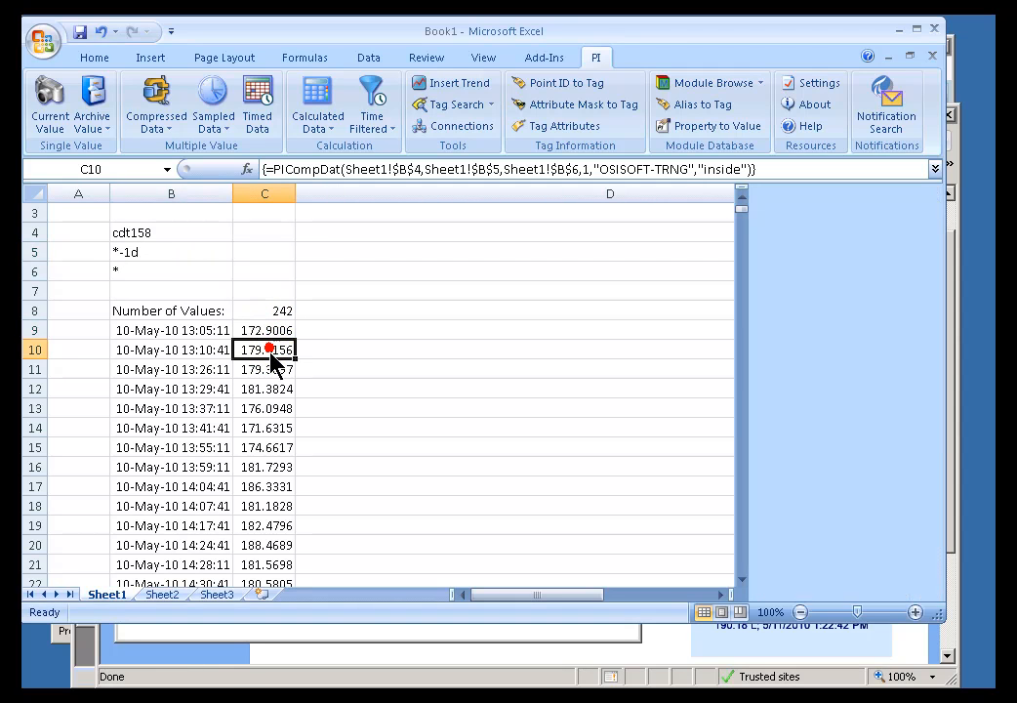
{"action": "left_click", "coordinate": [154, 102]}
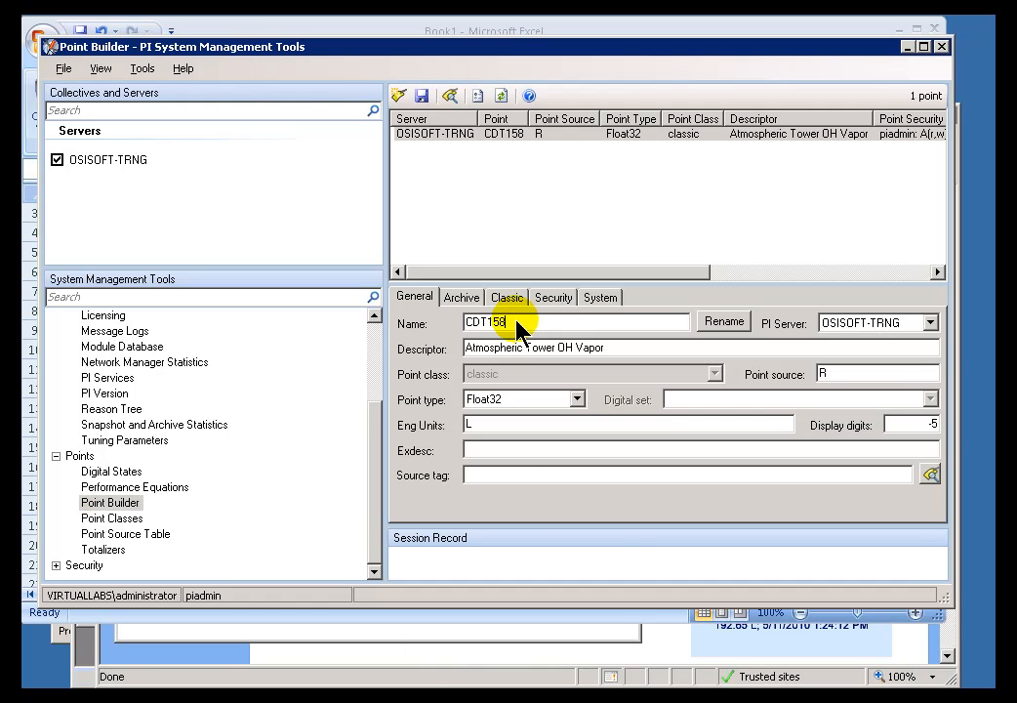
{"action": "double_click", "coordinate": [484, 322]}
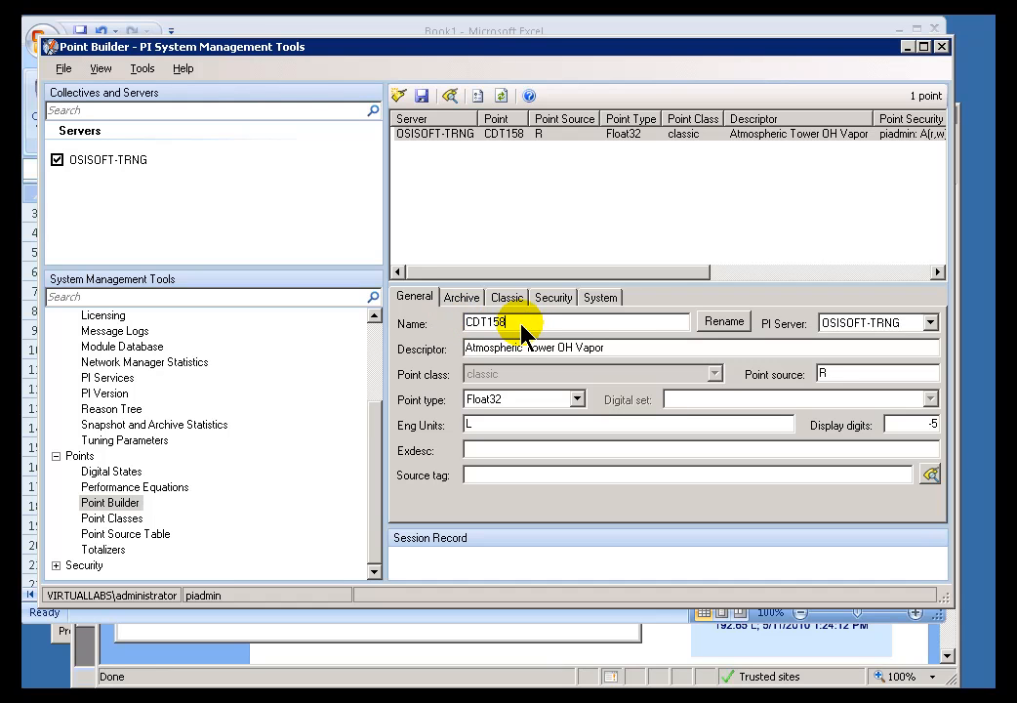
{"action": "mouse_move", "coordinate": [535, 355]}
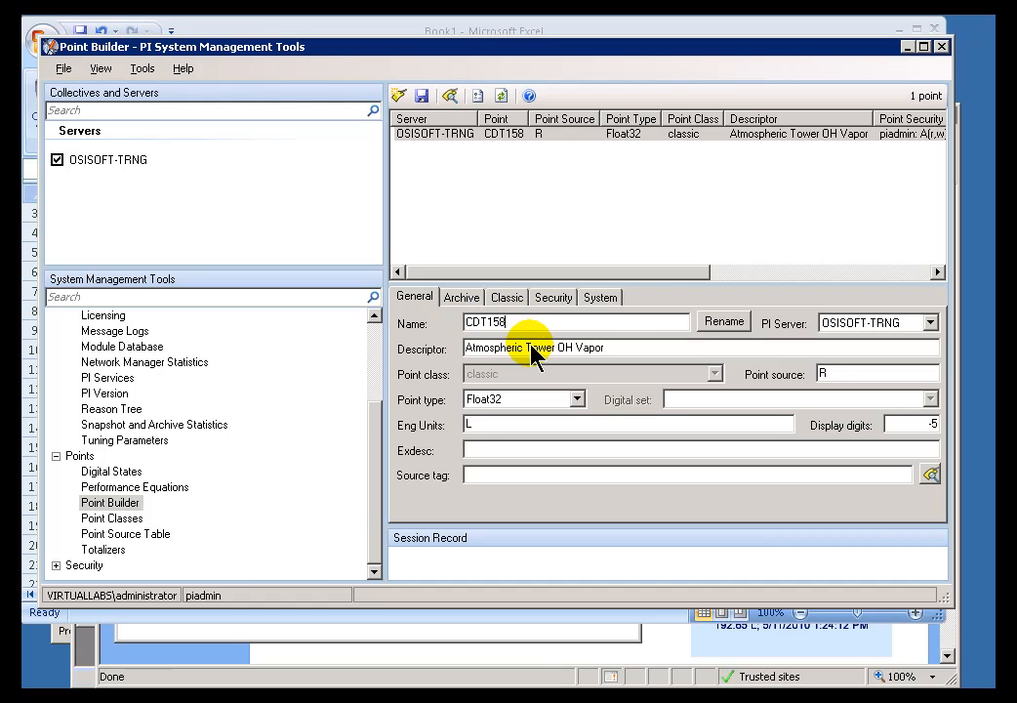
{"action": "double_click", "coordinate": [535, 348]}
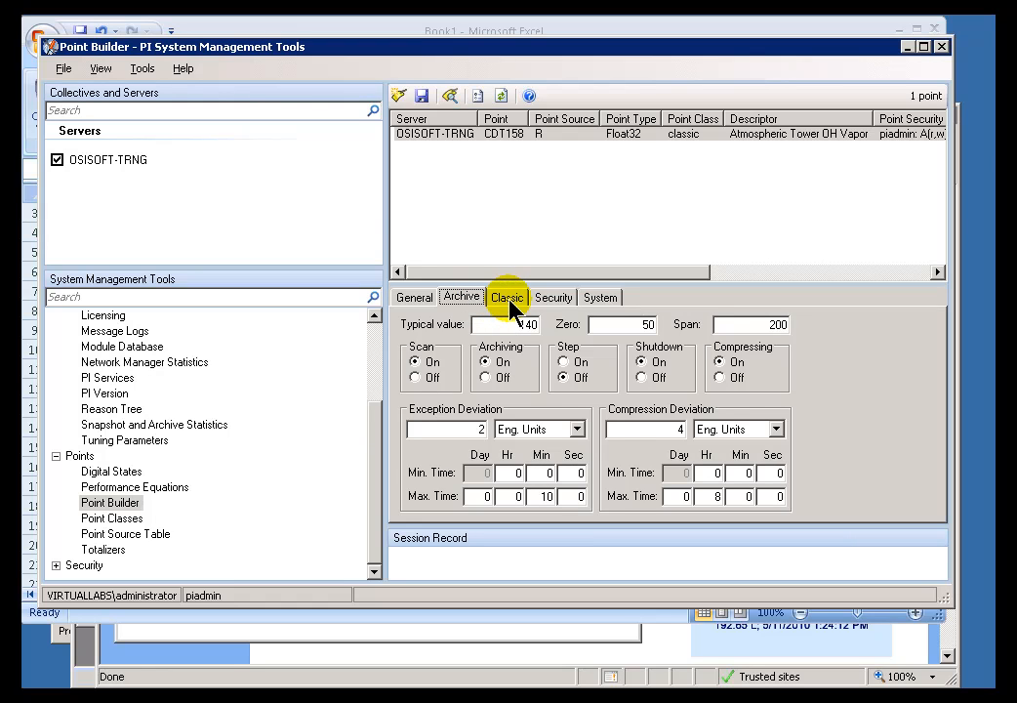
Review CDT158's classic location, security permissions and system creation details.
{"action": "left_click", "coordinate": [507, 297]}
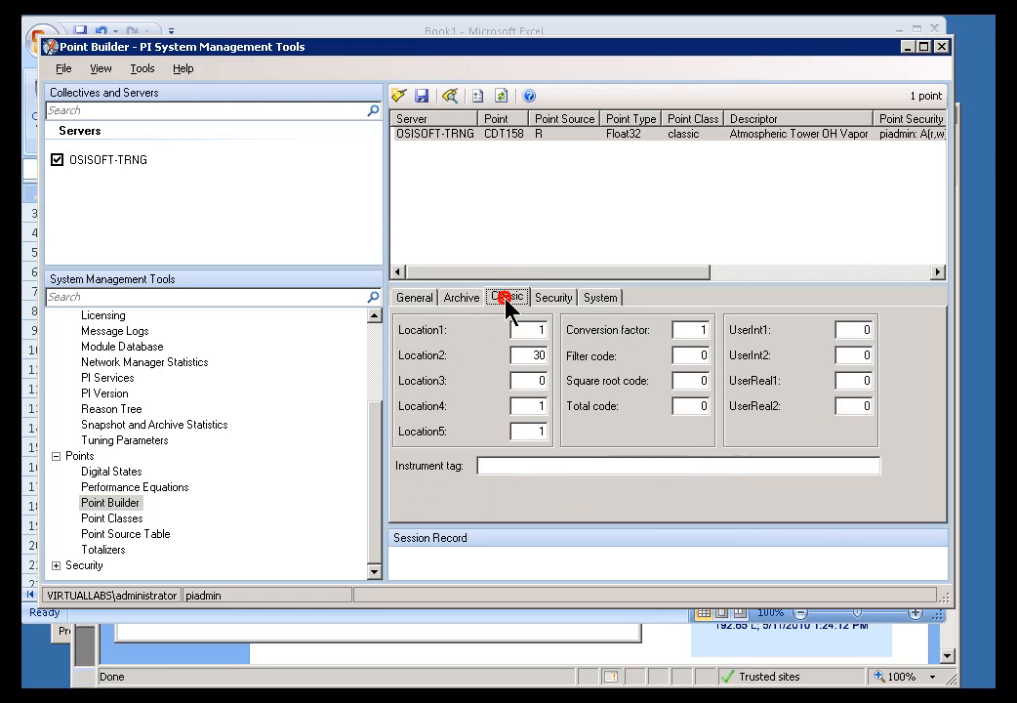
{"action": "left_click", "coordinate": [553, 297]}
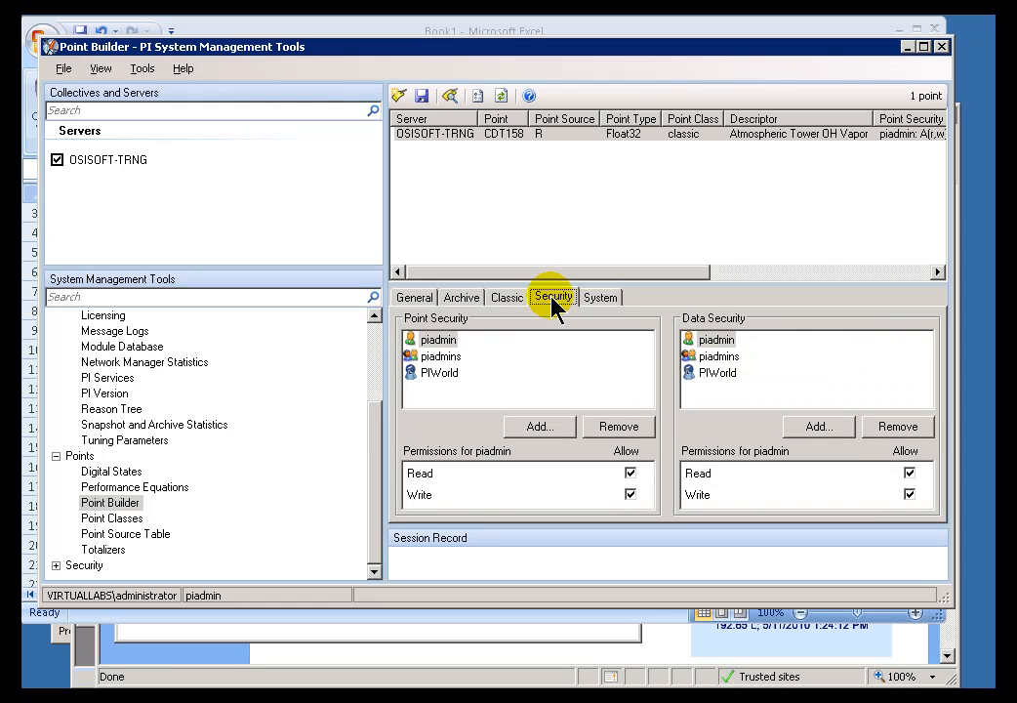
{"action": "mouse_move", "coordinate": [601, 297]}
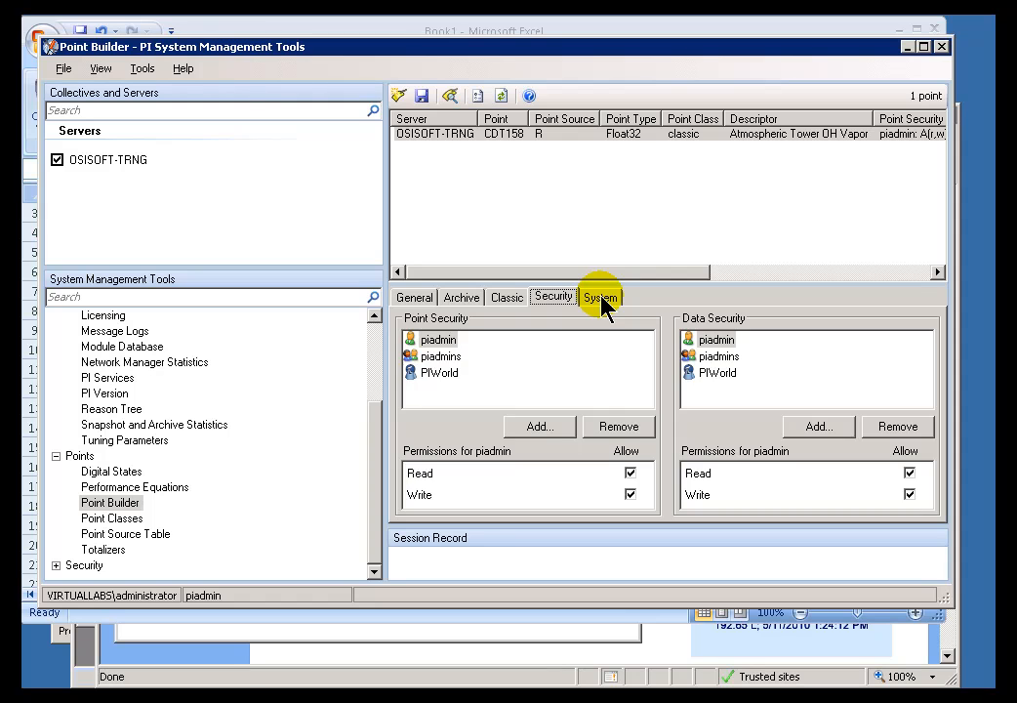
{"action": "left_click", "coordinate": [602, 297]}
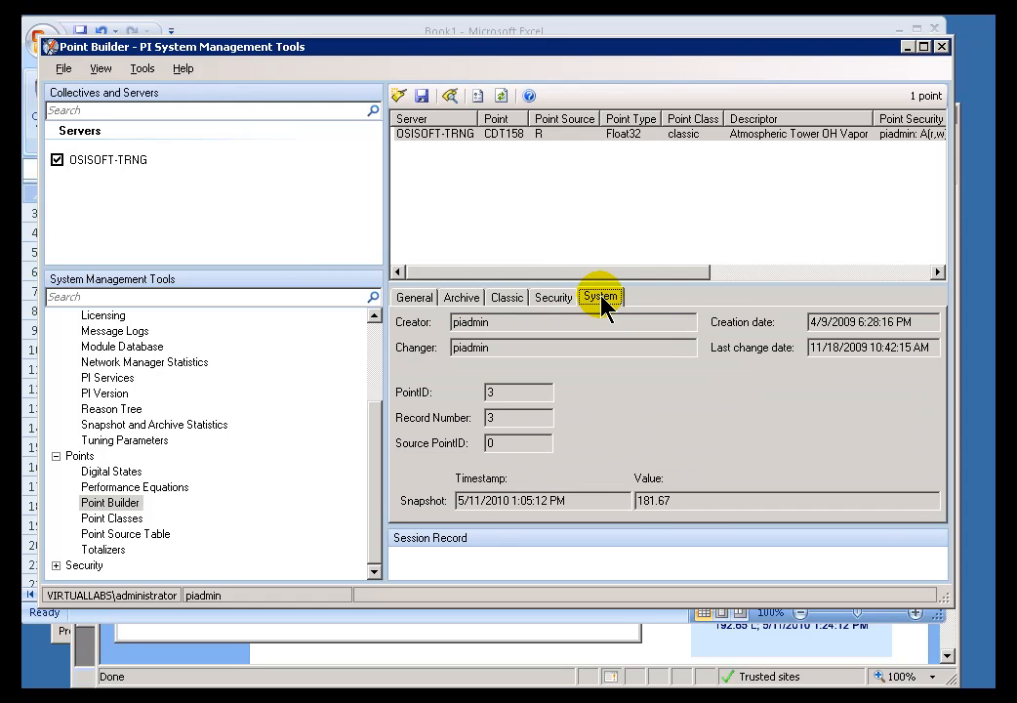
{"action": "left_click", "coordinate": [414, 297]}
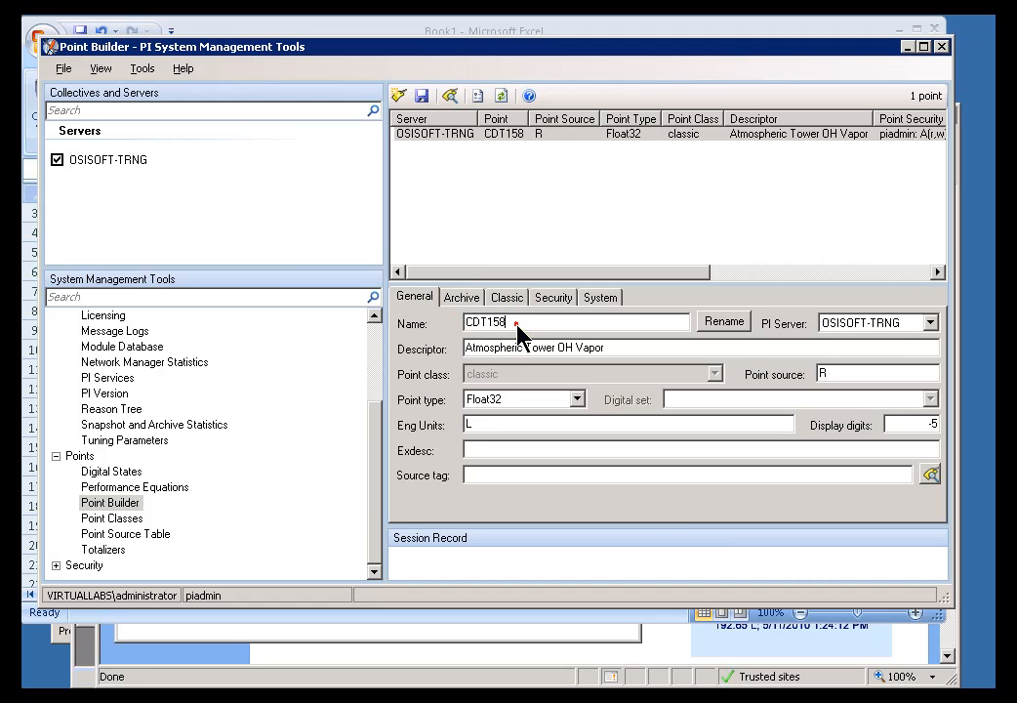
Revisit the classic and general attributes, then show CDT158's archiving and compression settings.
{"action": "left_click", "coordinate": [506, 297]}
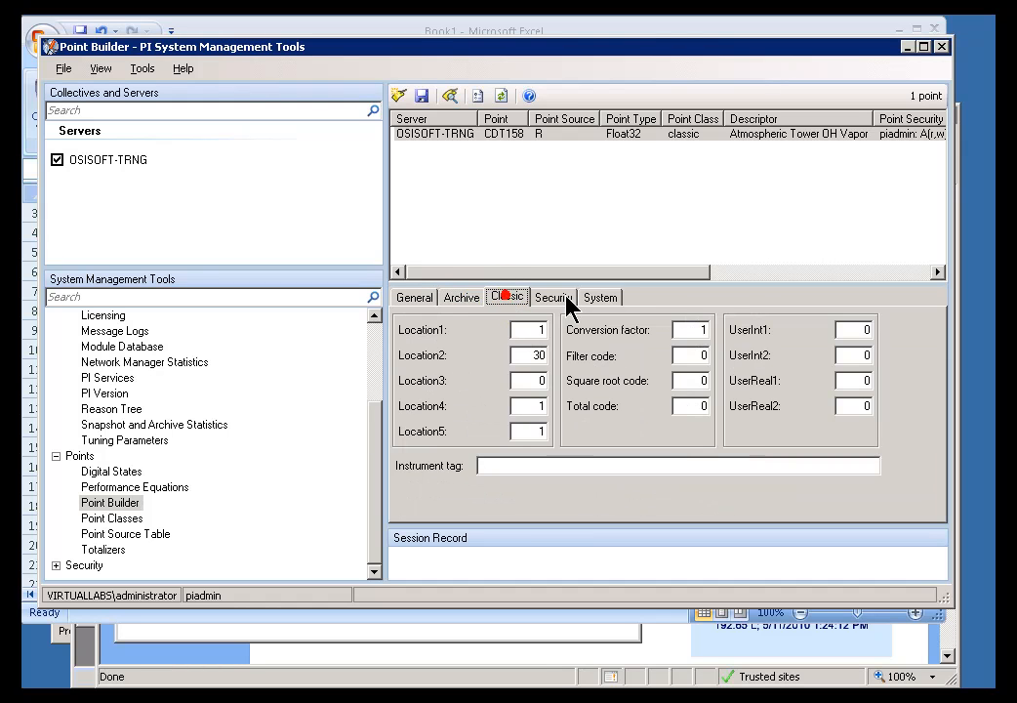
{"action": "left_click", "coordinate": [414, 297]}
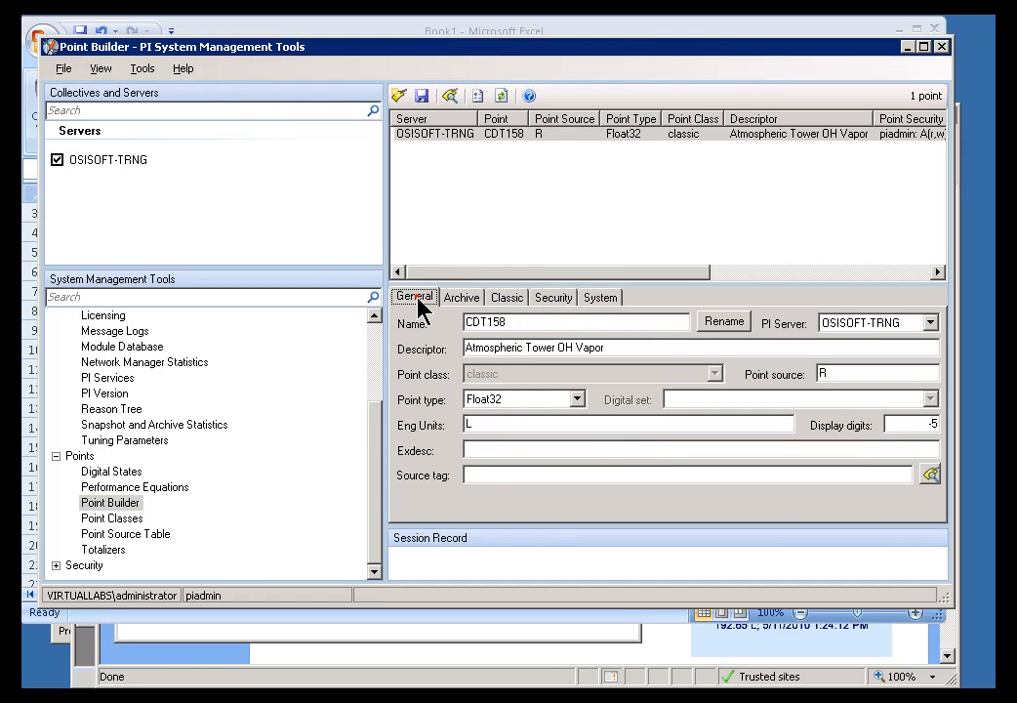
{"action": "left_click", "coordinate": [517, 321]}
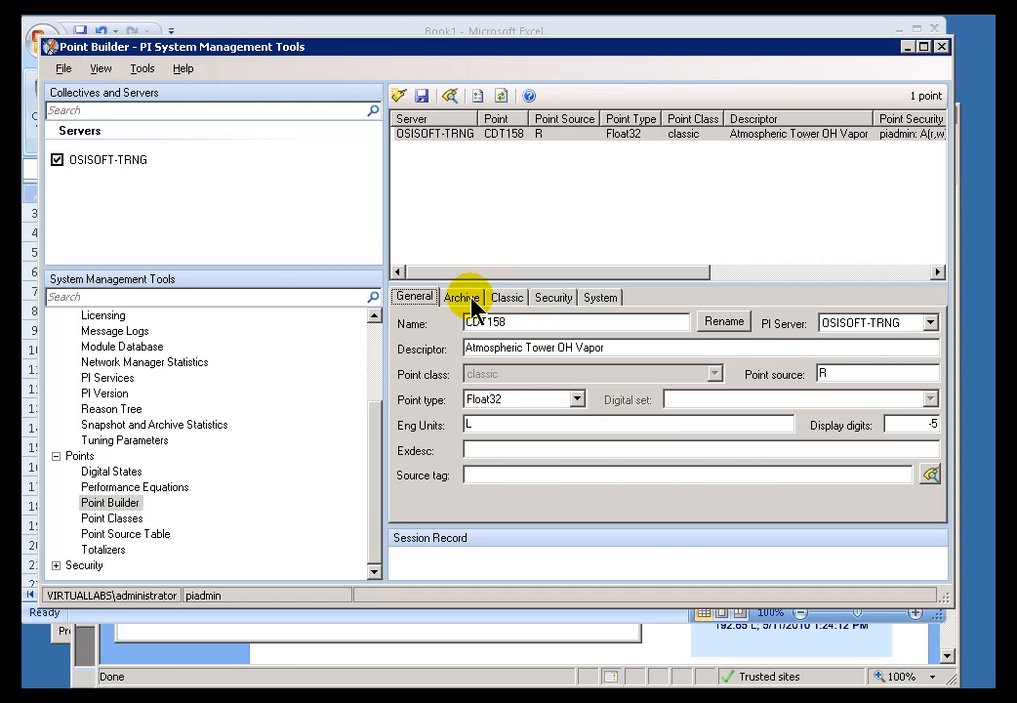
{"action": "left_click", "coordinate": [460, 297]}
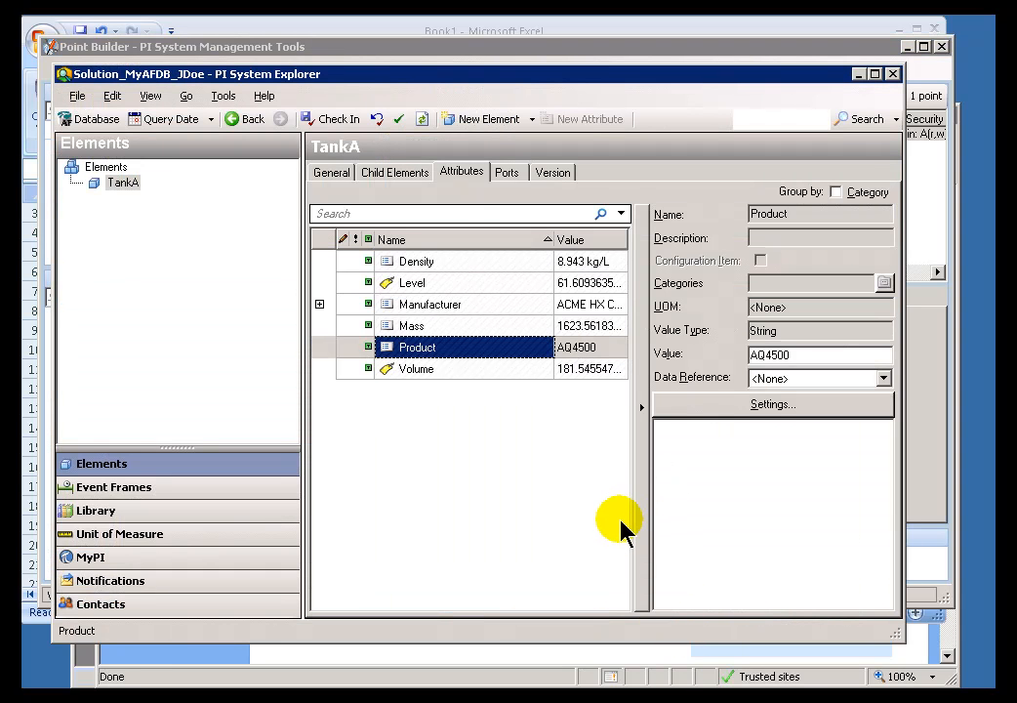
{"action": "mouse_move", "coordinate": [150, 94]}
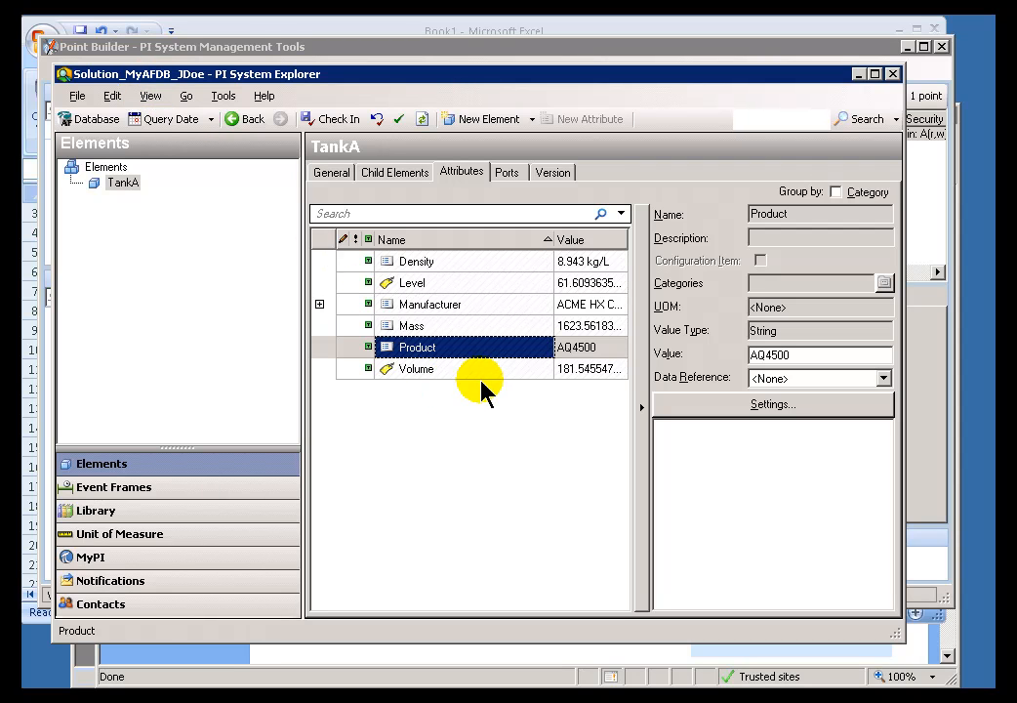
Show TankA's Volume attribute and its PI Point reference to CDT158, cancelling without changes.
{"action": "left_click", "coordinate": [416, 367]}
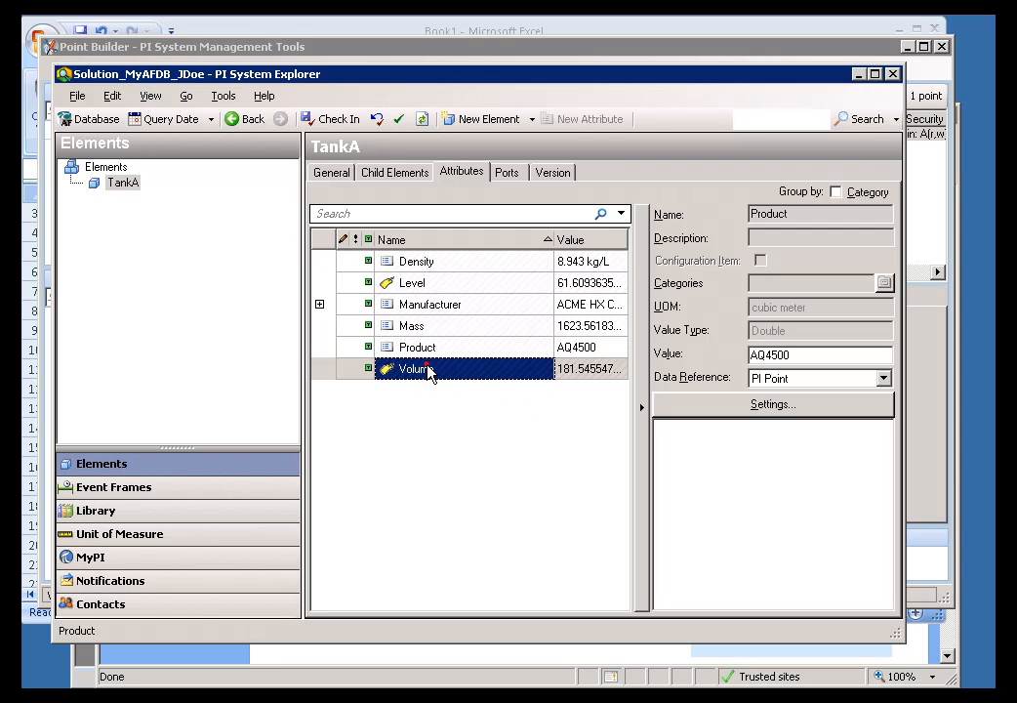
{"action": "left_click", "coordinate": [416, 367]}
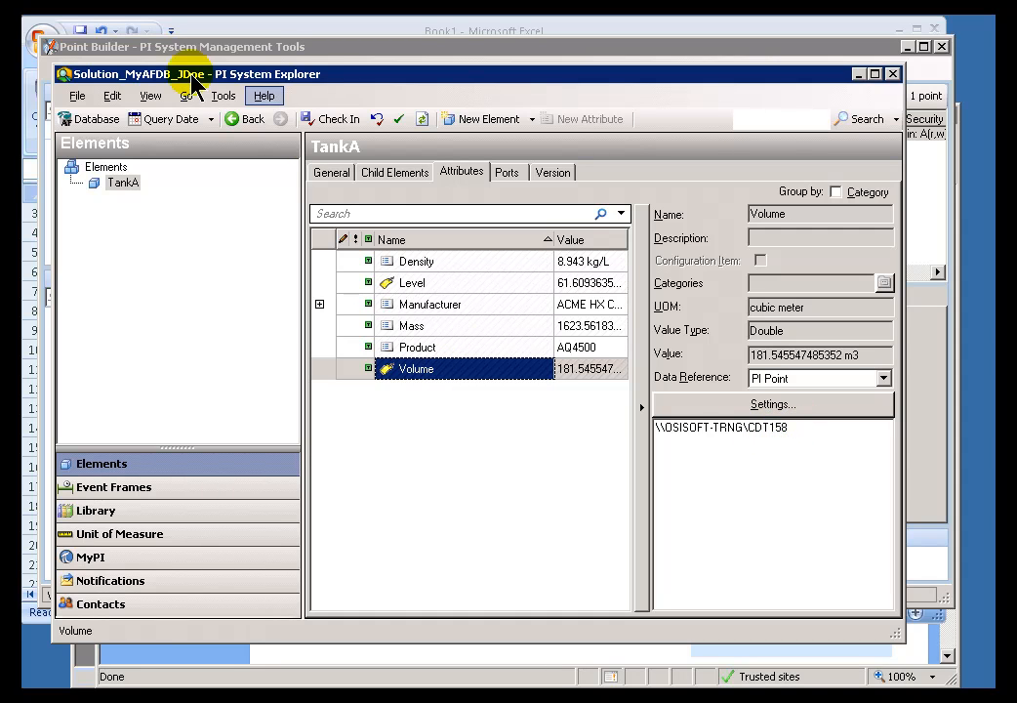
{"action": "mouse_move", "coordinate": [154, 94]}
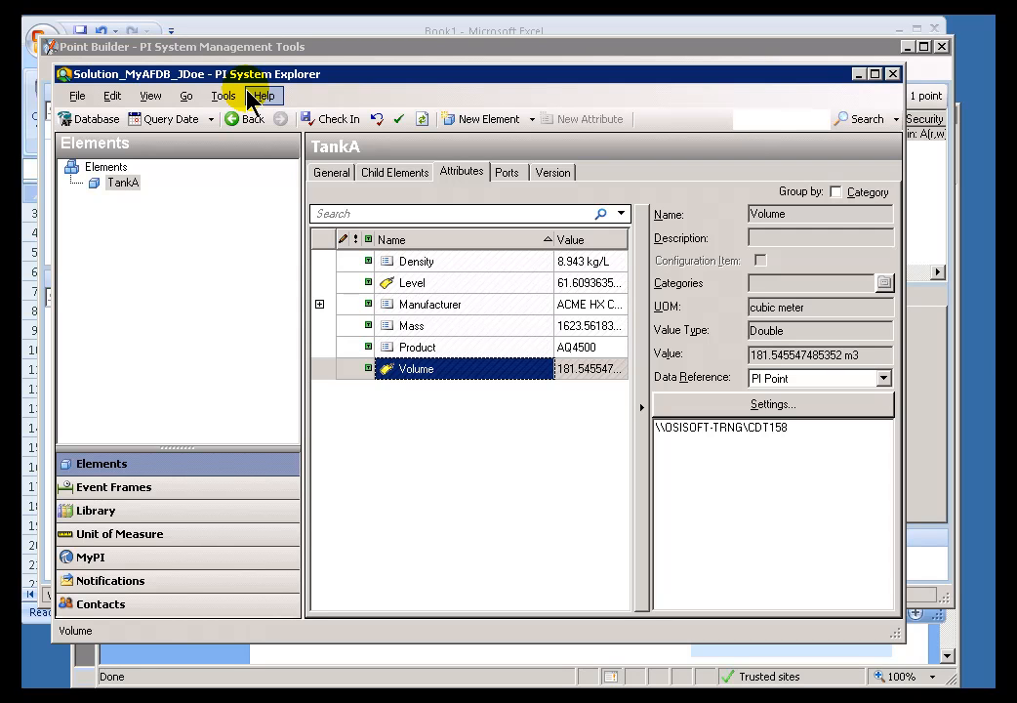
{"action": "mouse_move", "coordinate": [117, 185]}
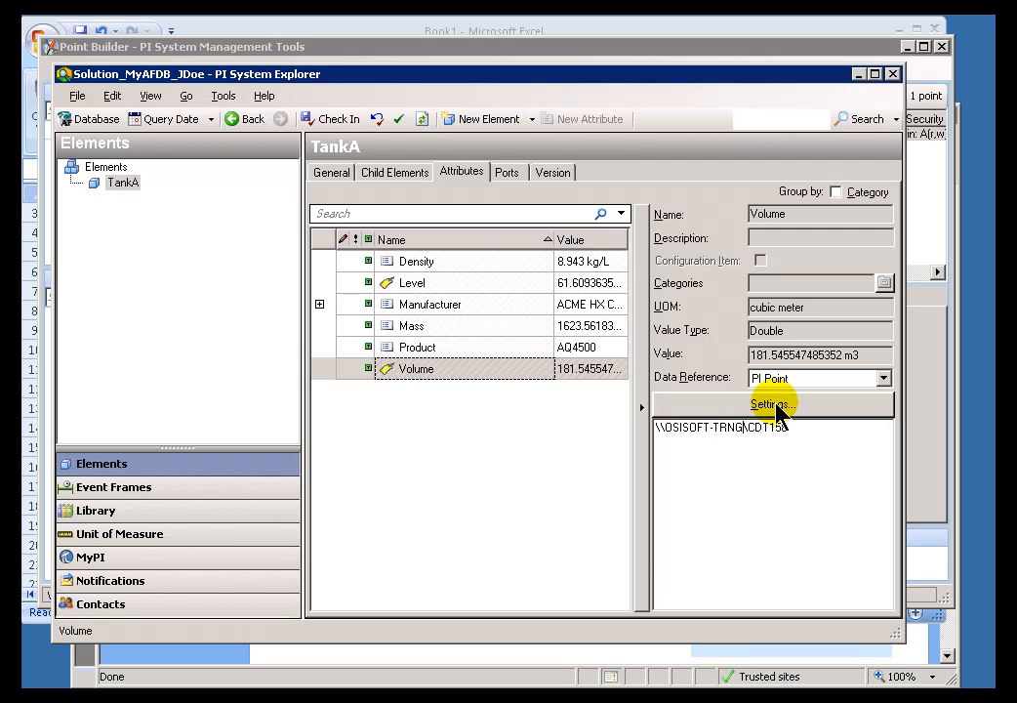
{"action": "left_click", "coordinate": [773, 405]}
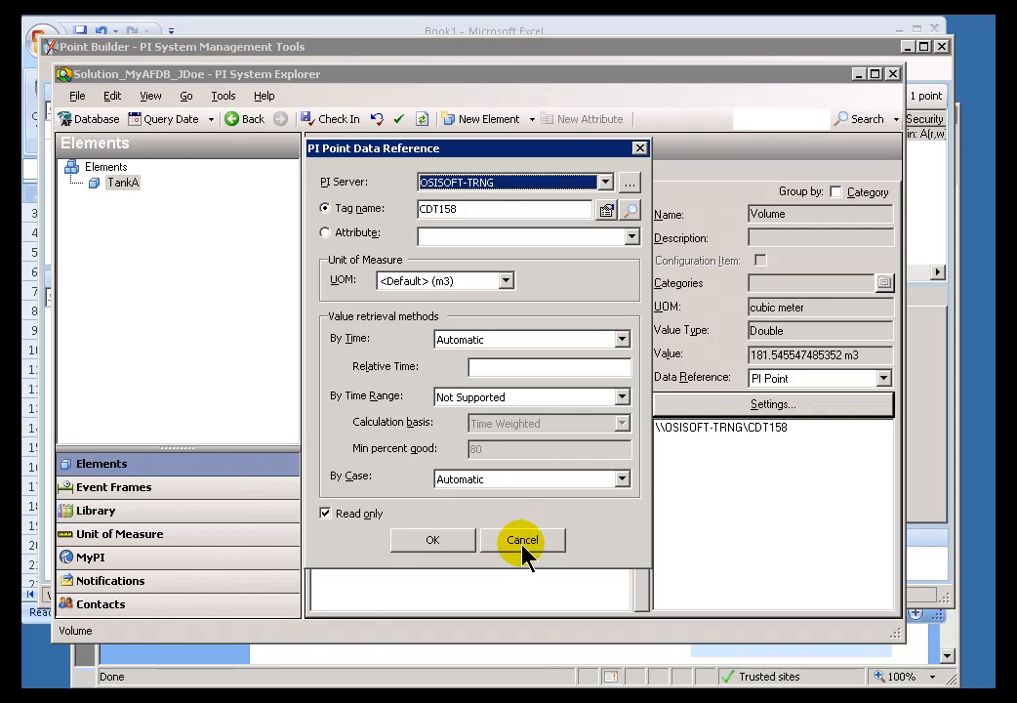
{"action": "left_click", "coordinate": [522, 538]}
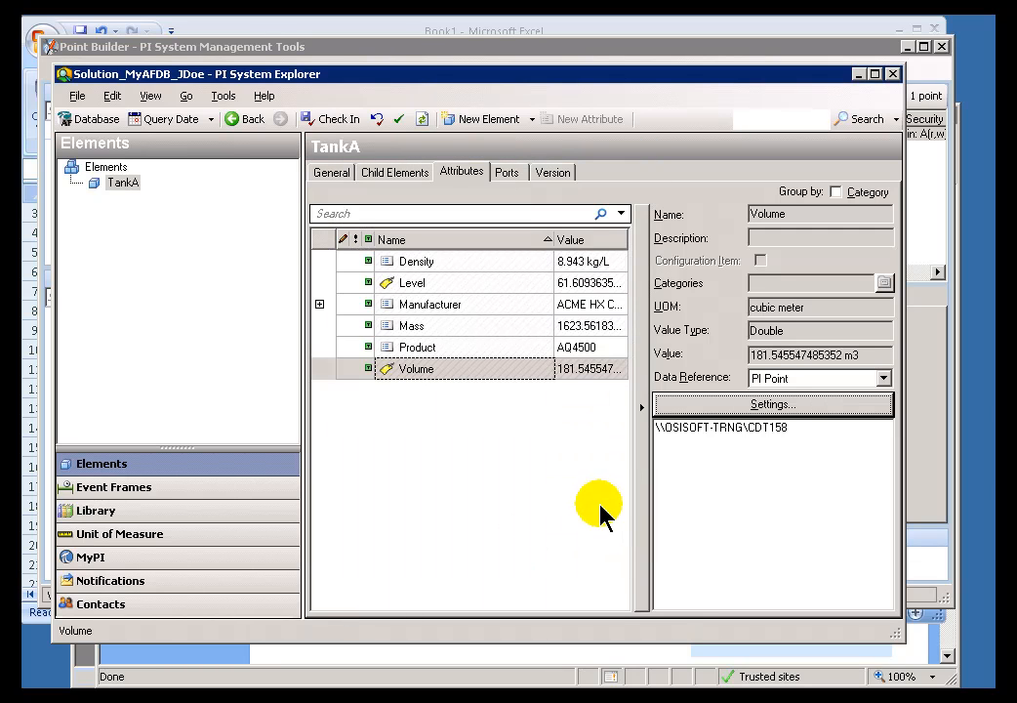
{"action": "mouse_move", "coordinate": [578, 449]}
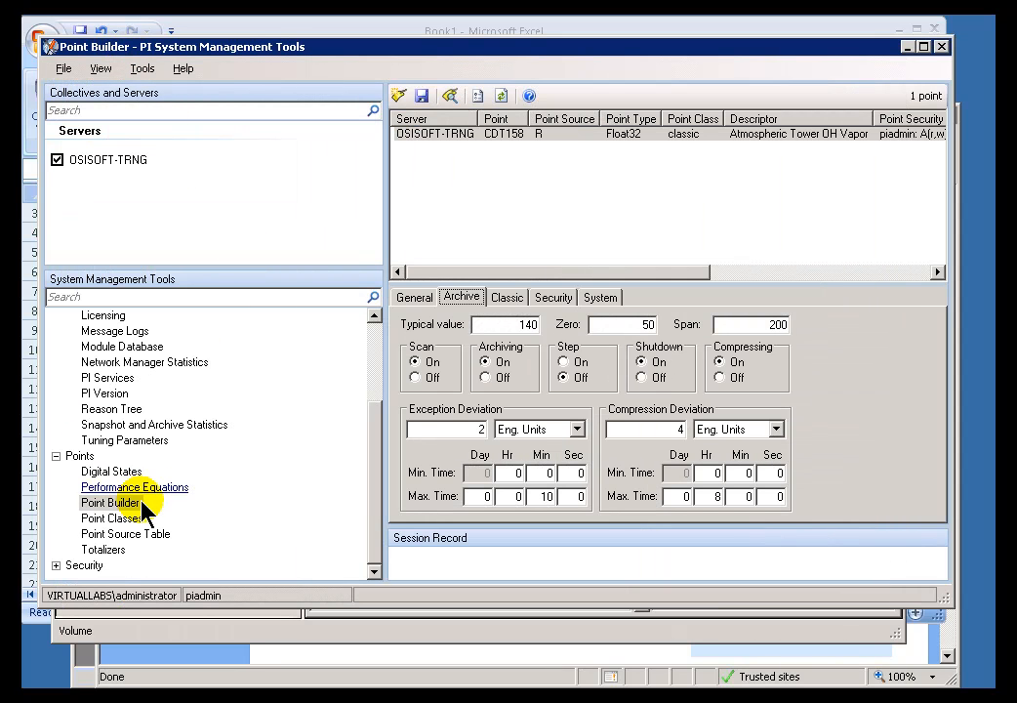
{"action": "left_click", "coordinate": [121, 345]}
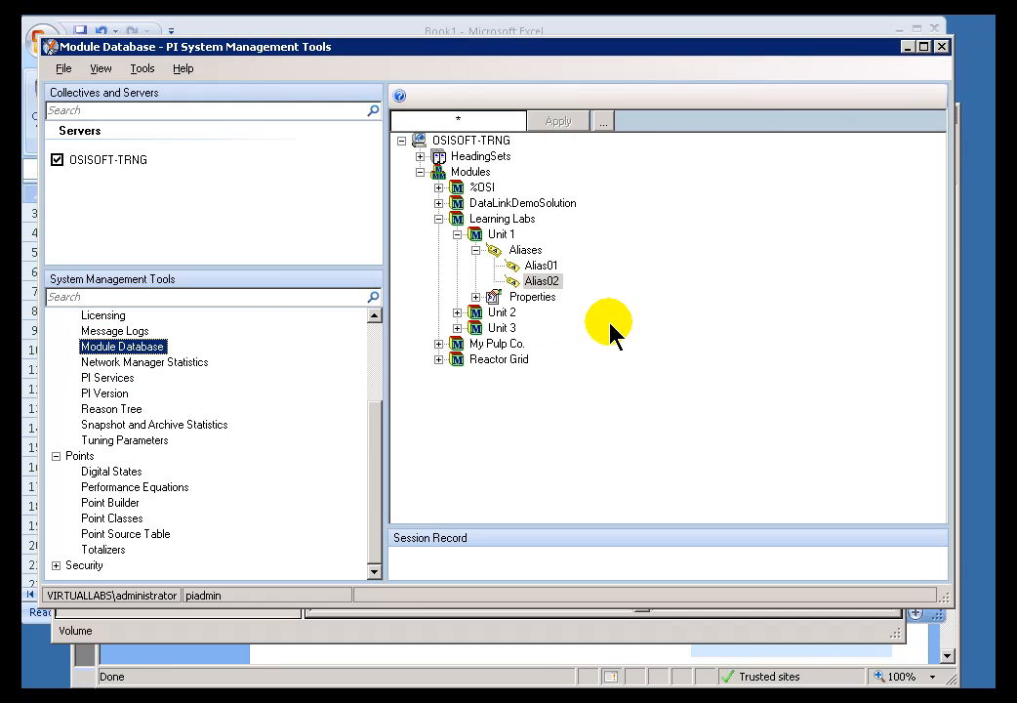
{"action": "left_click", "coordinate": [539, 281]}
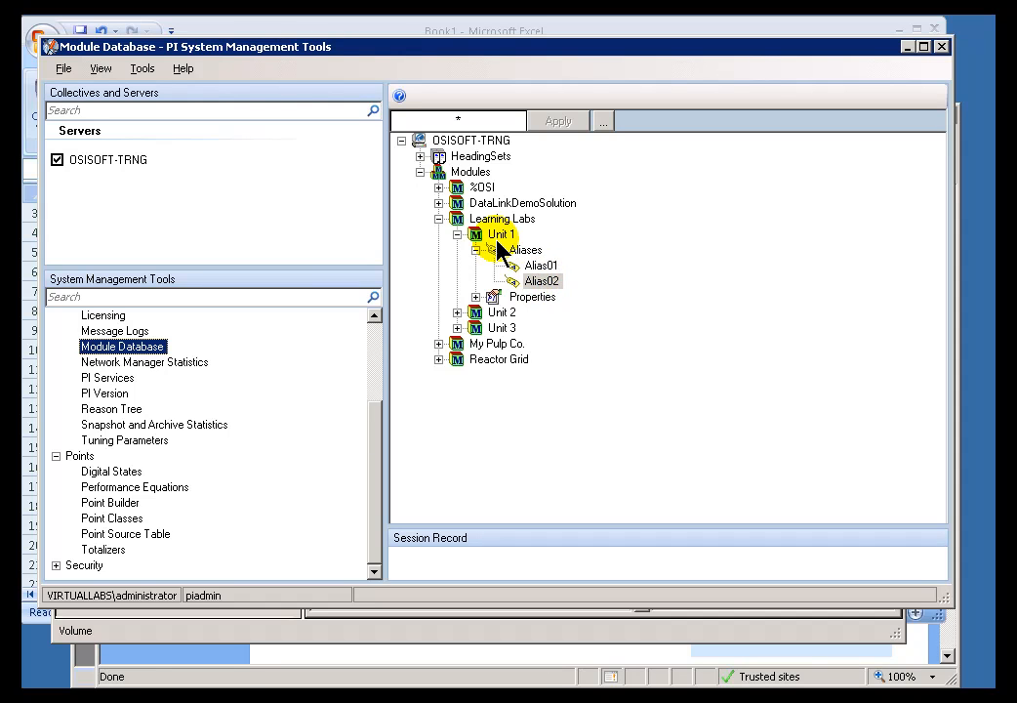
{"action": "left_click", "coordinate": [499, 234]}
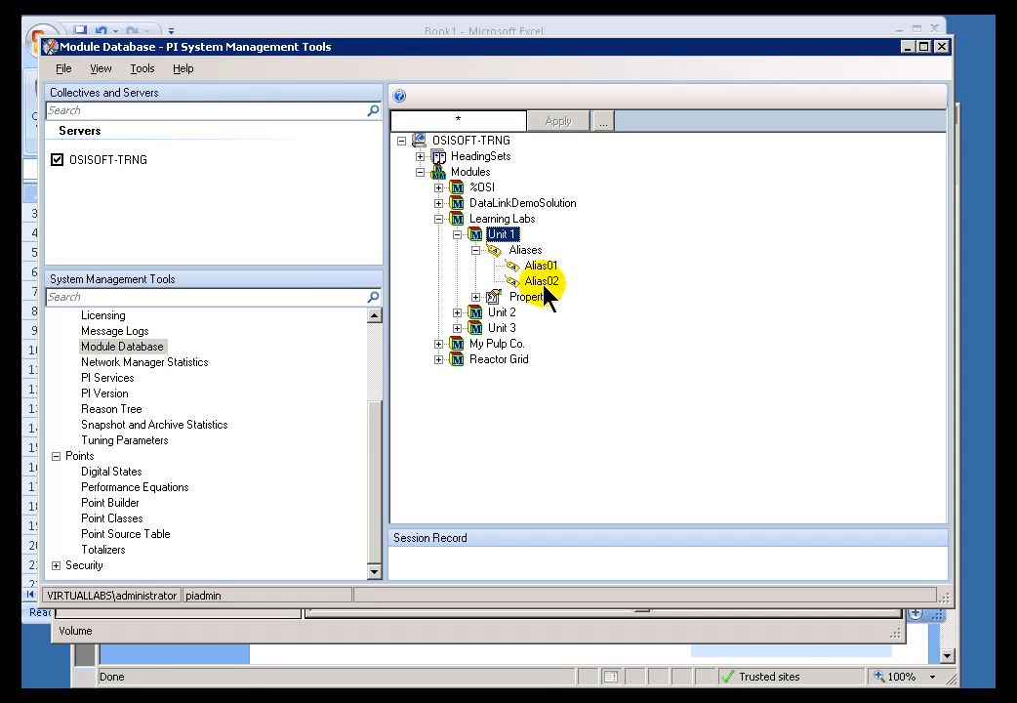
{"action": "left_click", "coordinate": [539, 281]}
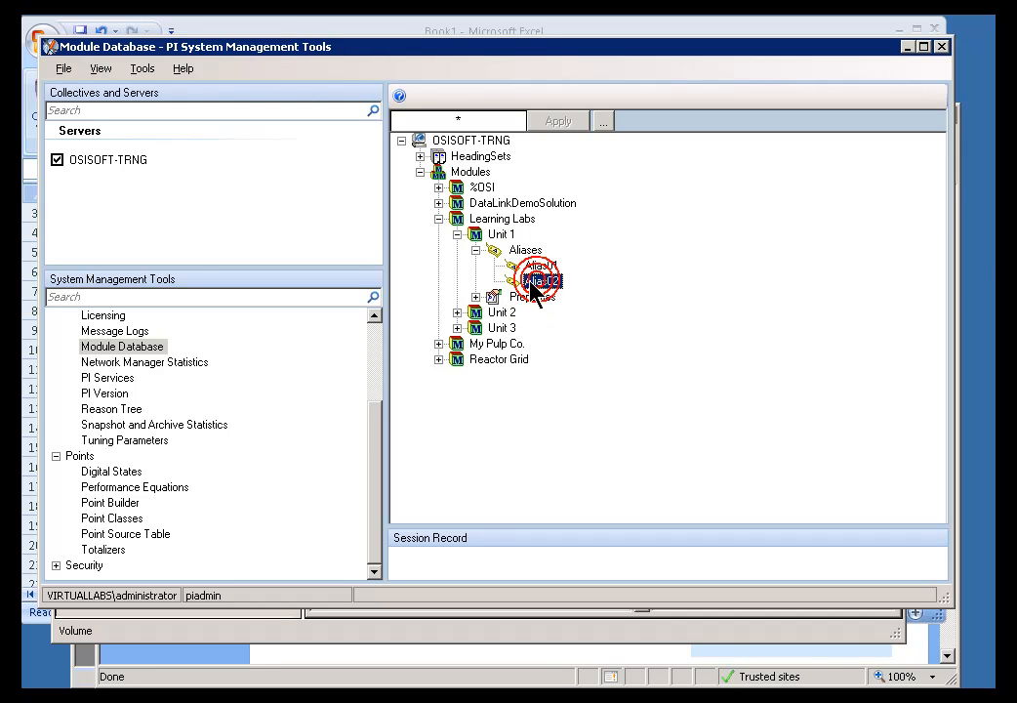
{"action": "double_click", "coordinate": [539, 281]}
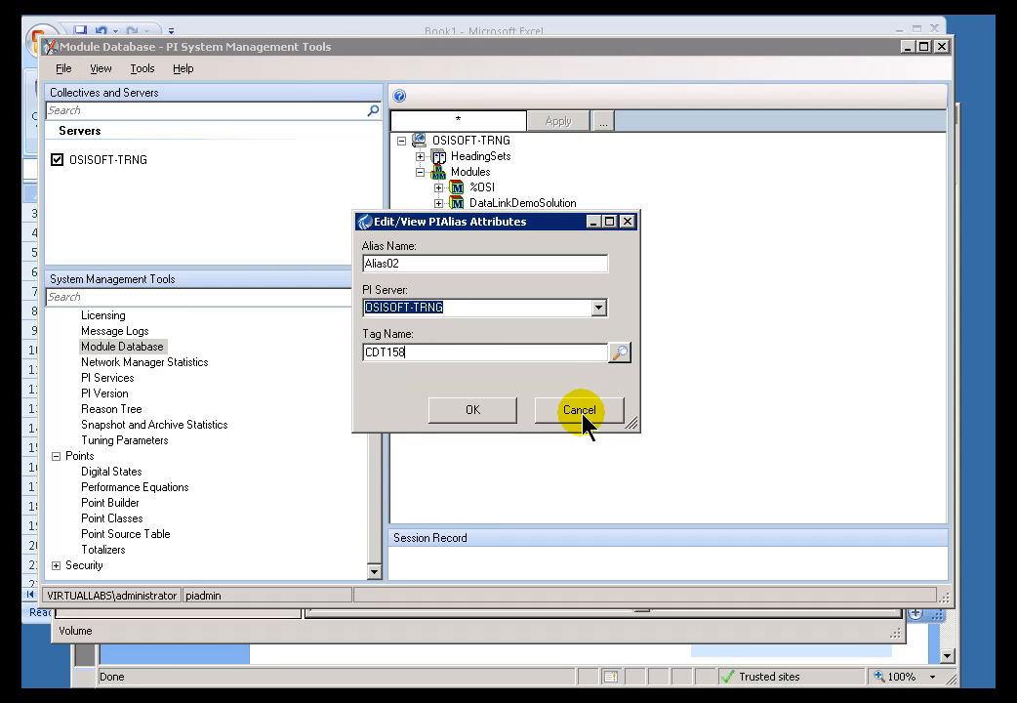
{"action": "left_click", "coordinate": [578, 410]}
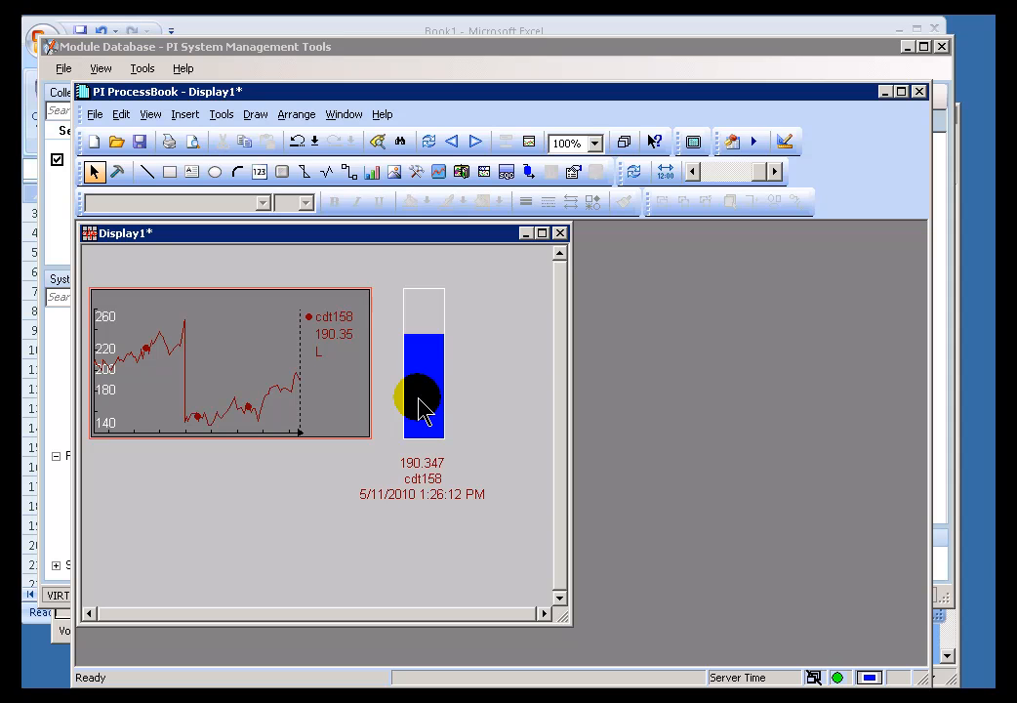
{"action": "mouse_move", "coordinate": [419, 410]}
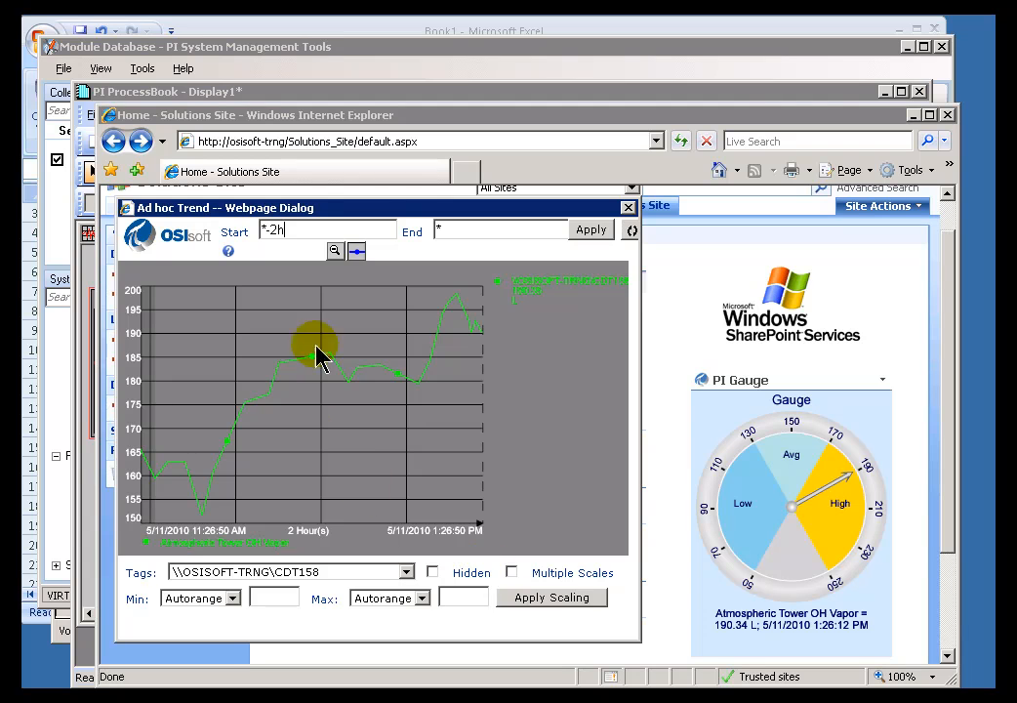
{"action": "mouse_move", "coordinate": [771, 524]}
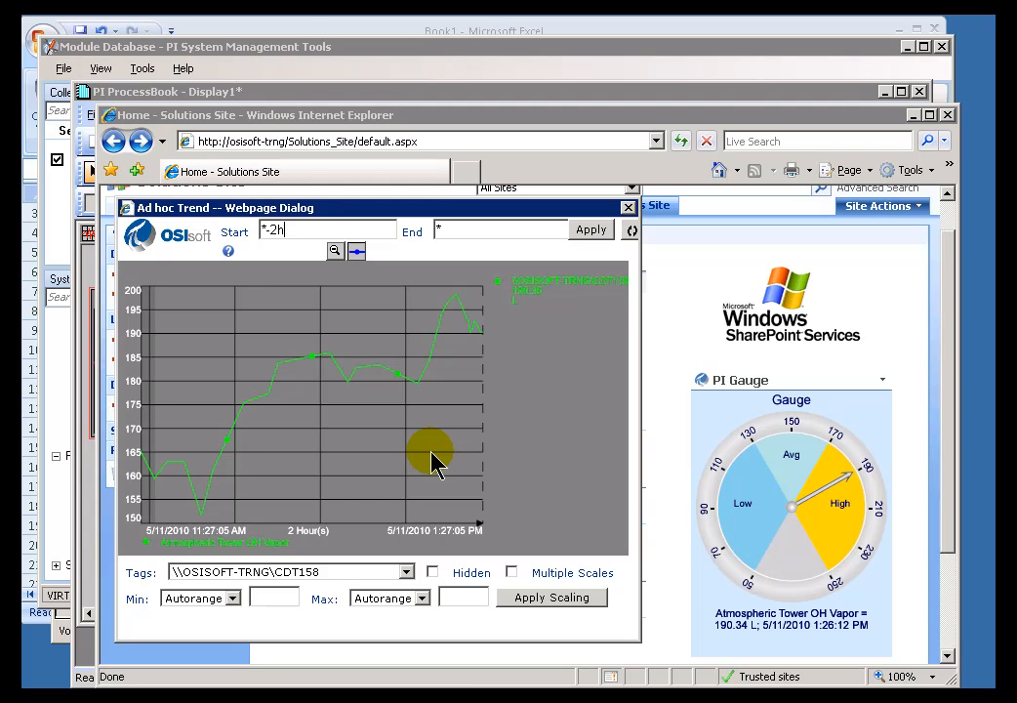
{"action": "mouse_move", "coordinate": [593, 231]}
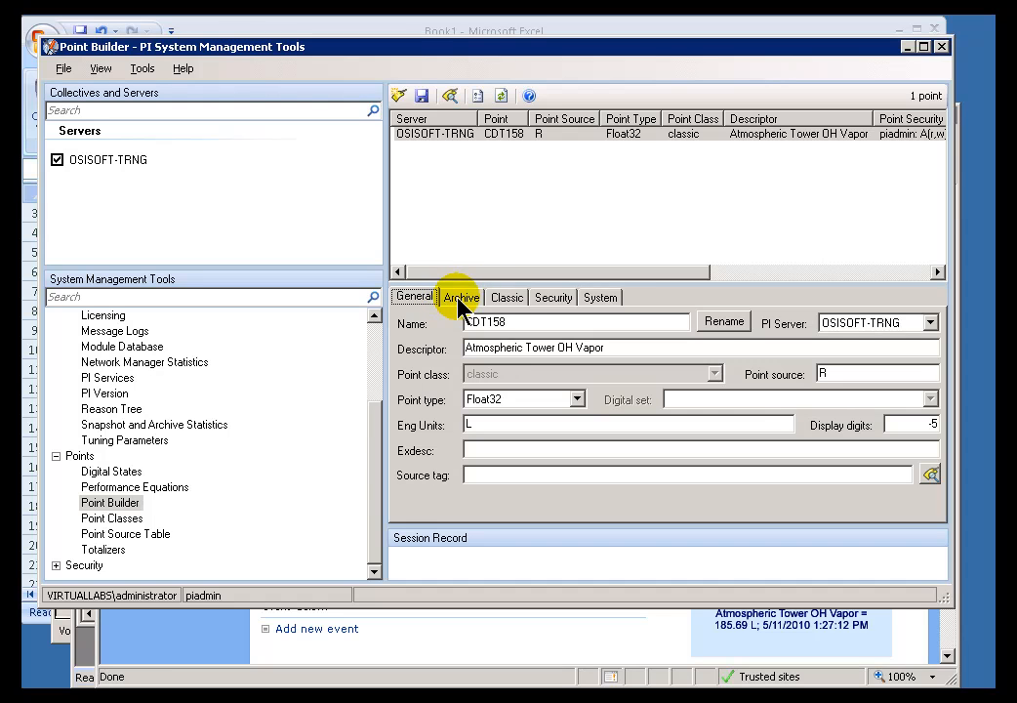
{"action": "mouse_move", "coordinate": [525, 304]}
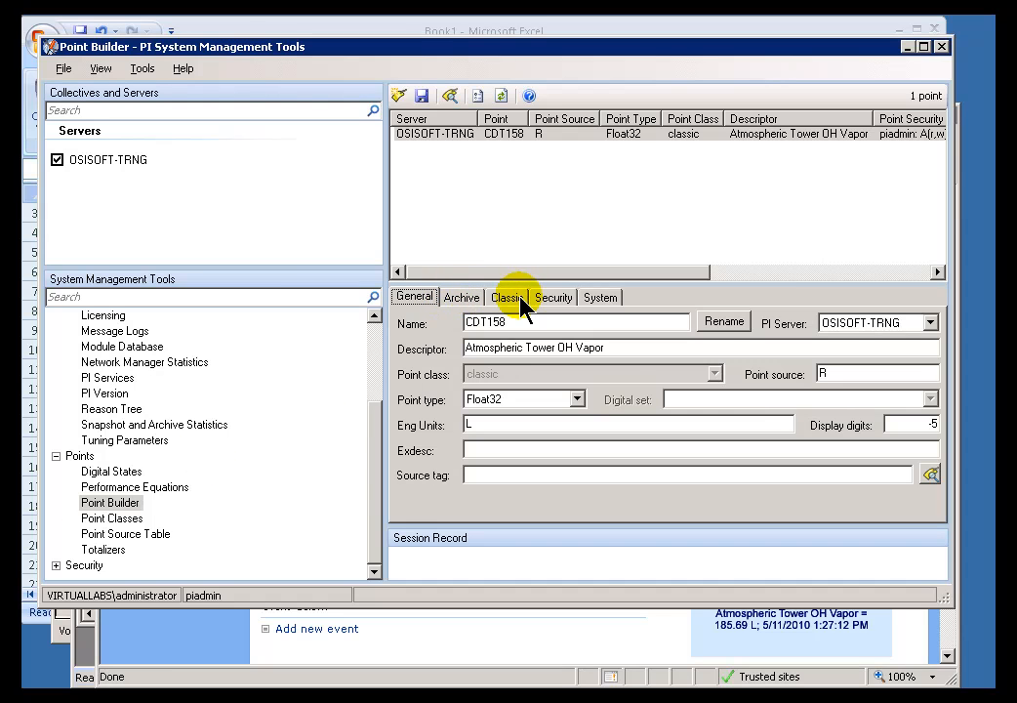
Show CDT158's classic location codes and empty instrument tag after reviewing security and general attributes.
{"action": "left_click", "coordinate": [508, 297]}
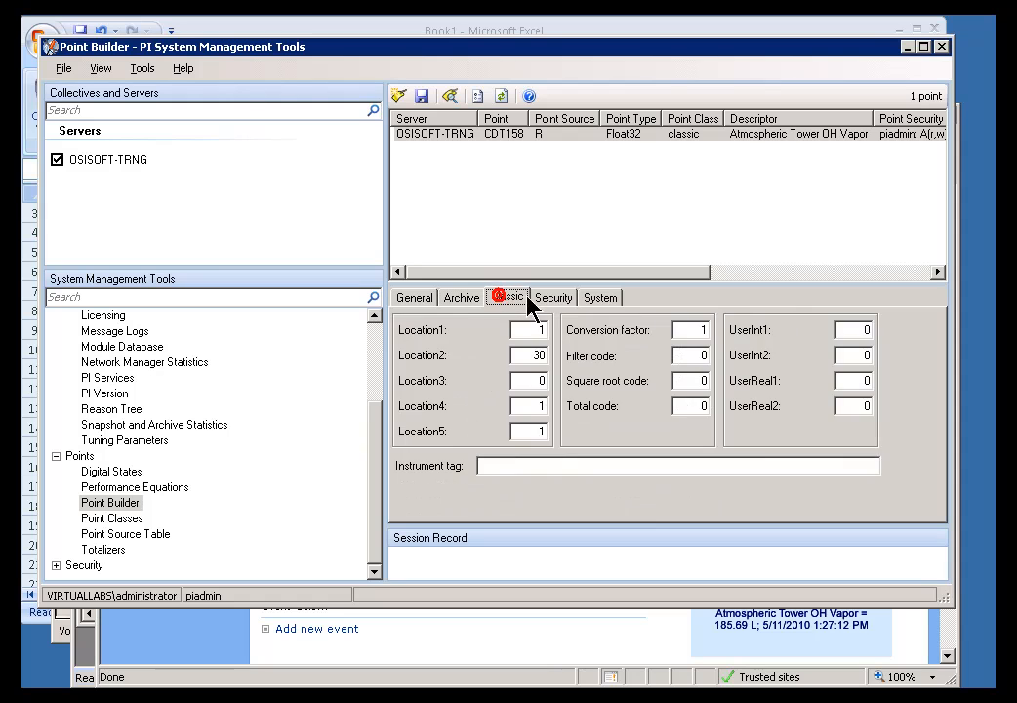
{"action": "left_click", "coordinate": [555, 297]}
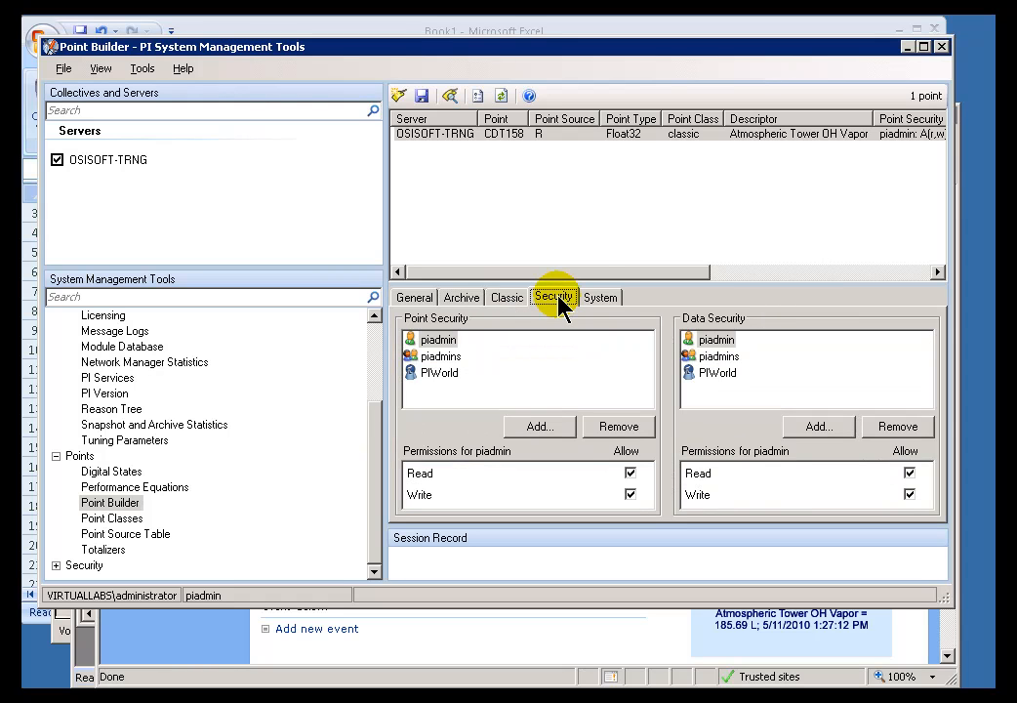
{"action": "left_click", "coordinate": [414, 297]}
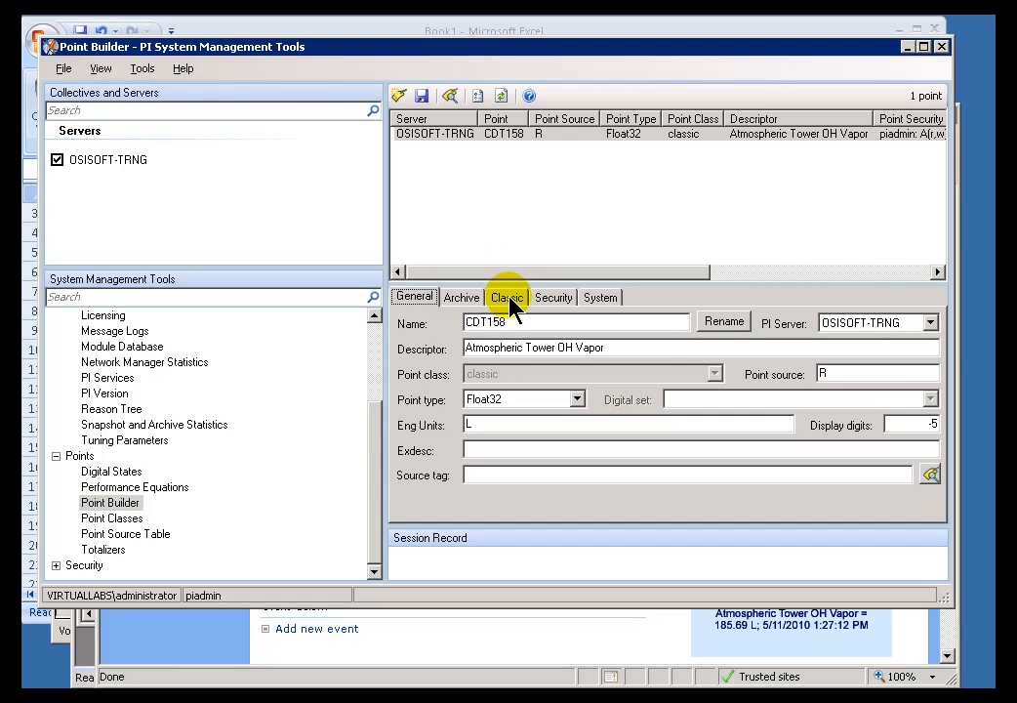
{"action": "left_click", "coordinate": [508, 297]}
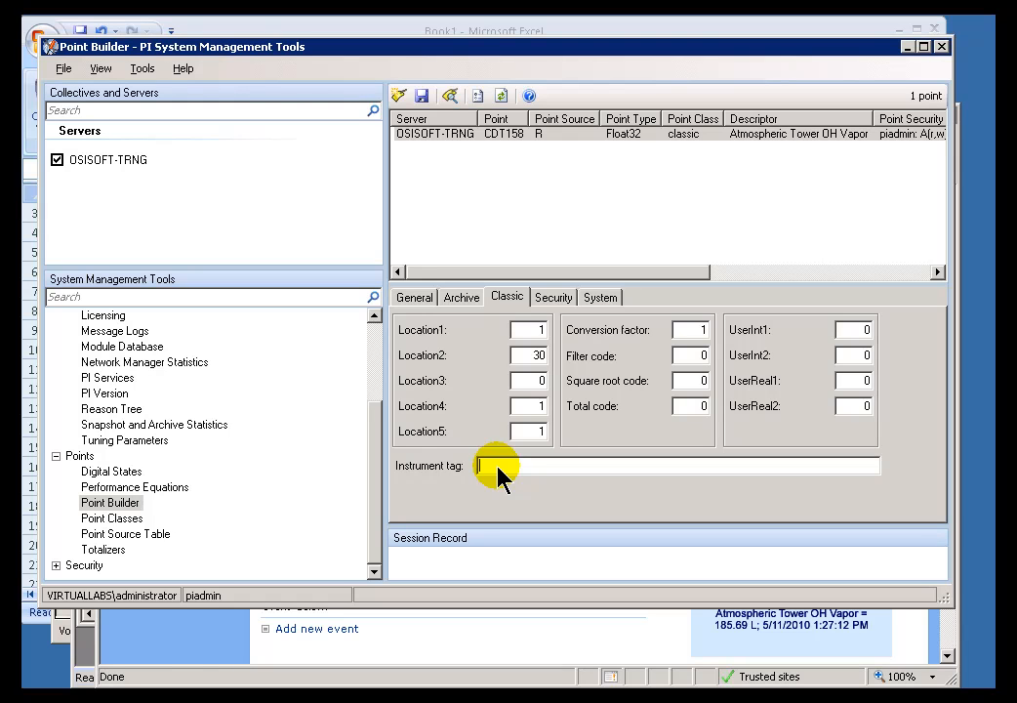
Enter FT115A.pv as CDT158's instrument tag, retyping the pv suffix.
{"action": "type", "text": "FT115A"}
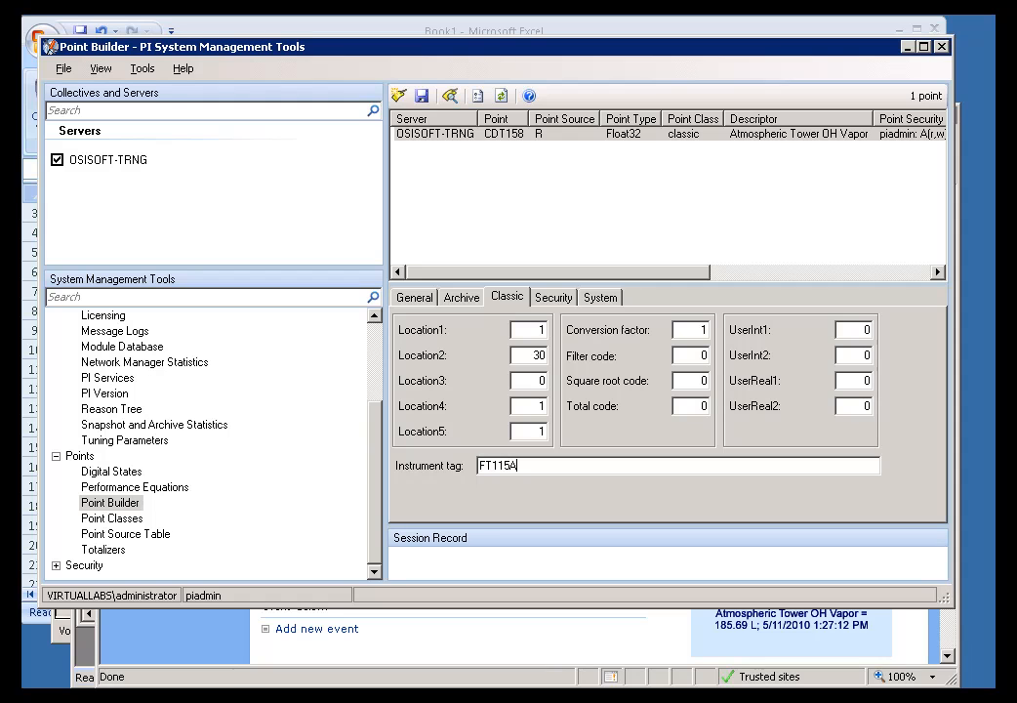
{"action": "type", "text": ".pv"}
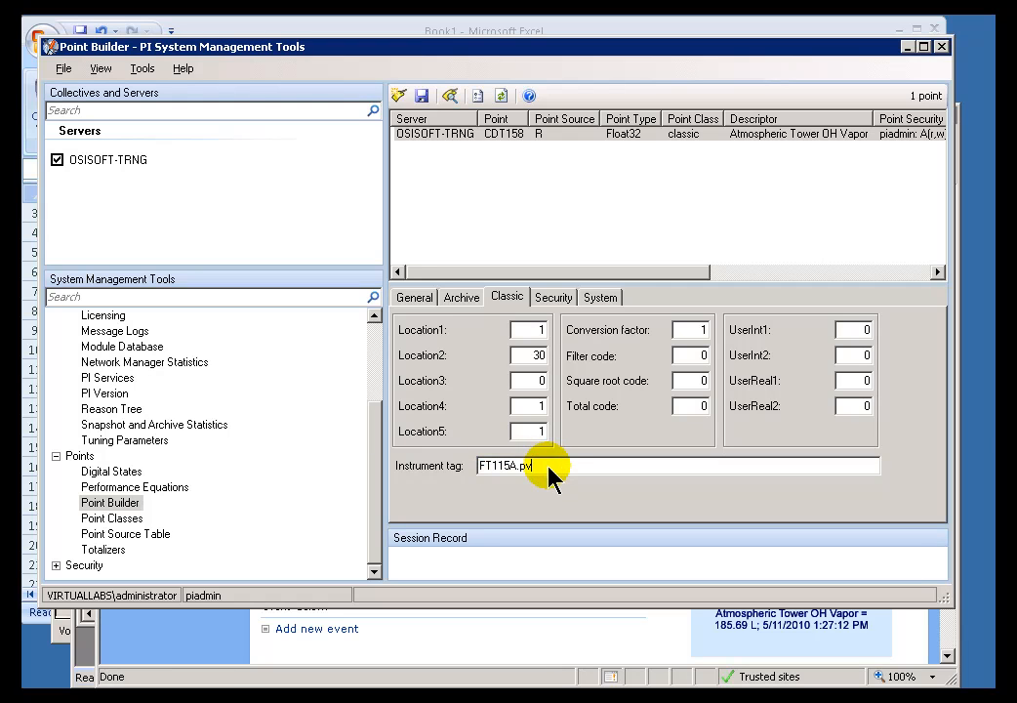
{"action": "double_click", "coordinate": [500, 464]}
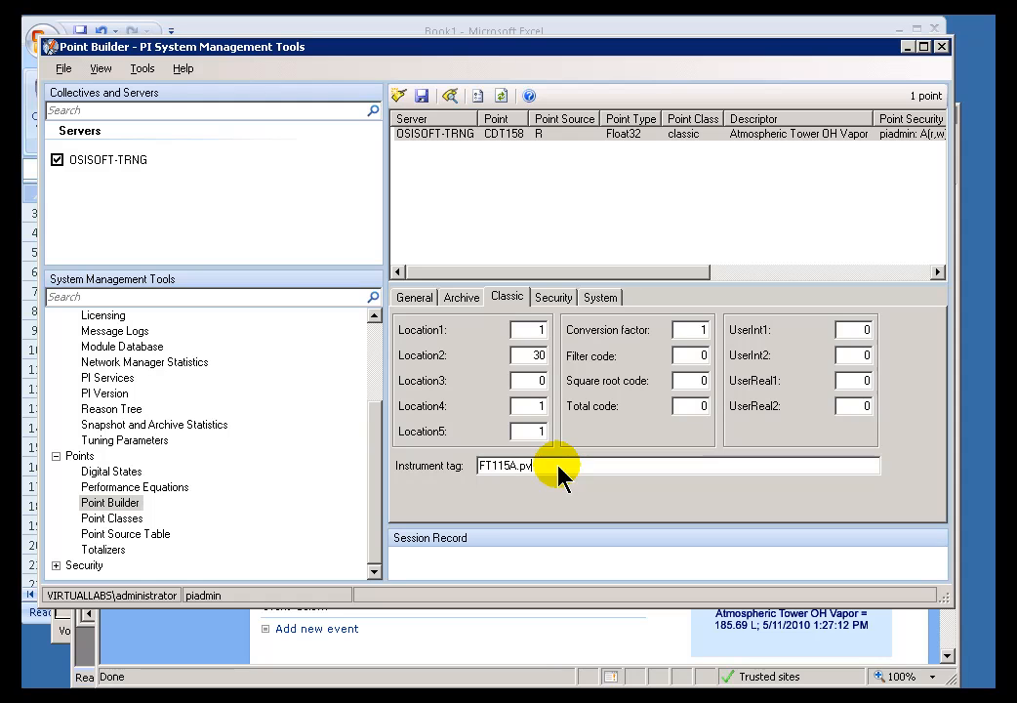
{"action": "mouse_move", "coordinate": [558, 478]}
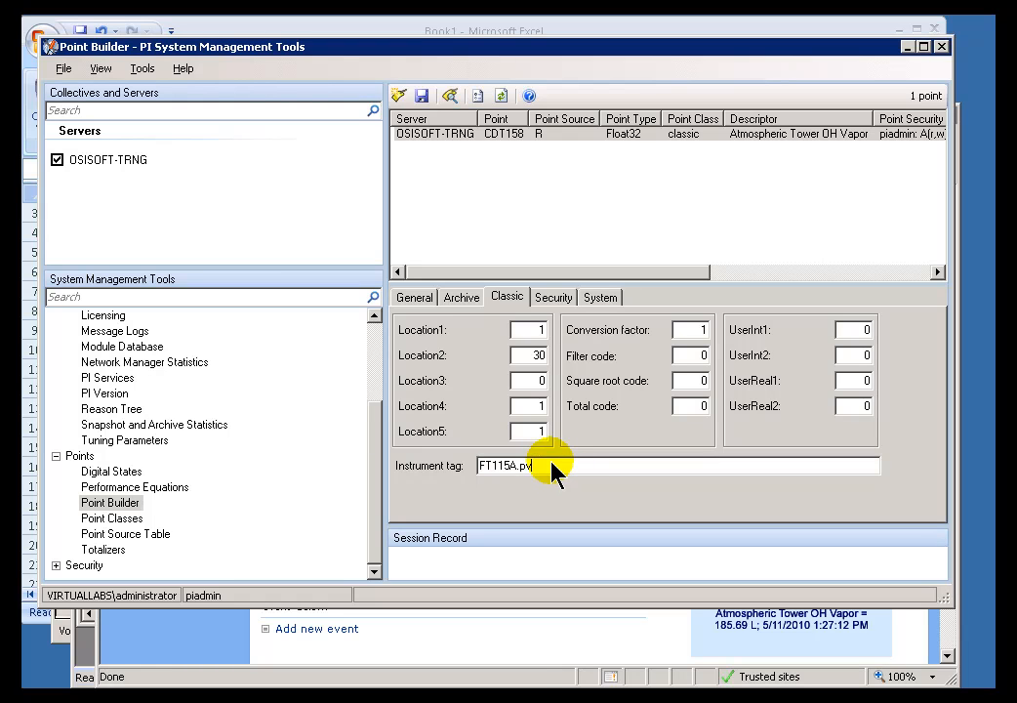
{"action": "left_click", "coordinate": [547, 465]}
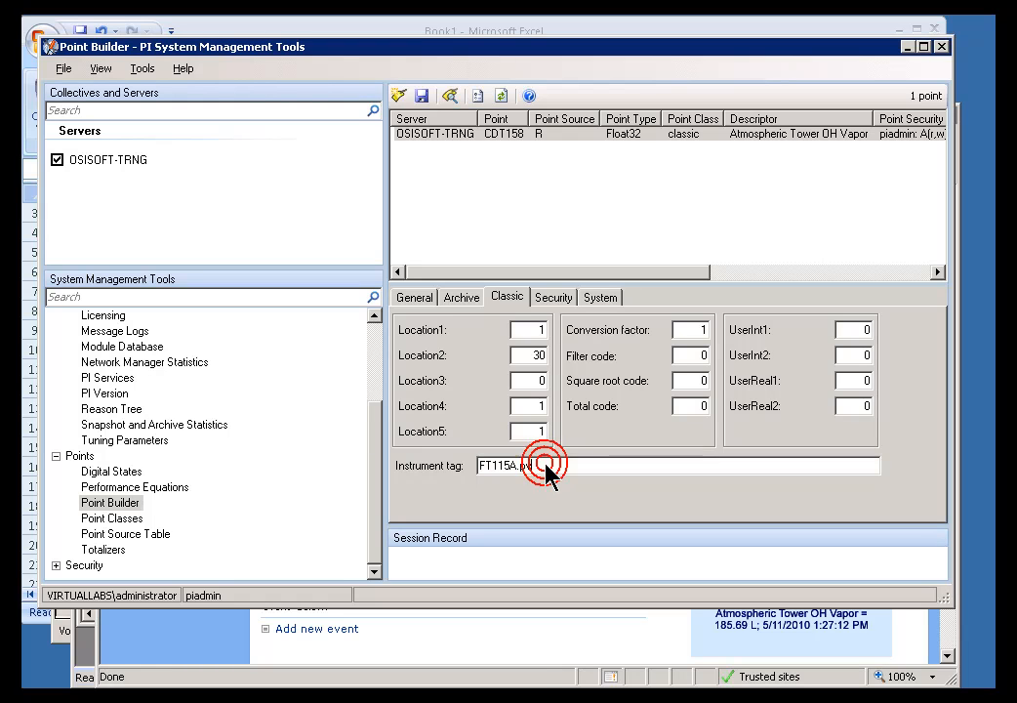
{"action": "type", "text": "pv"}
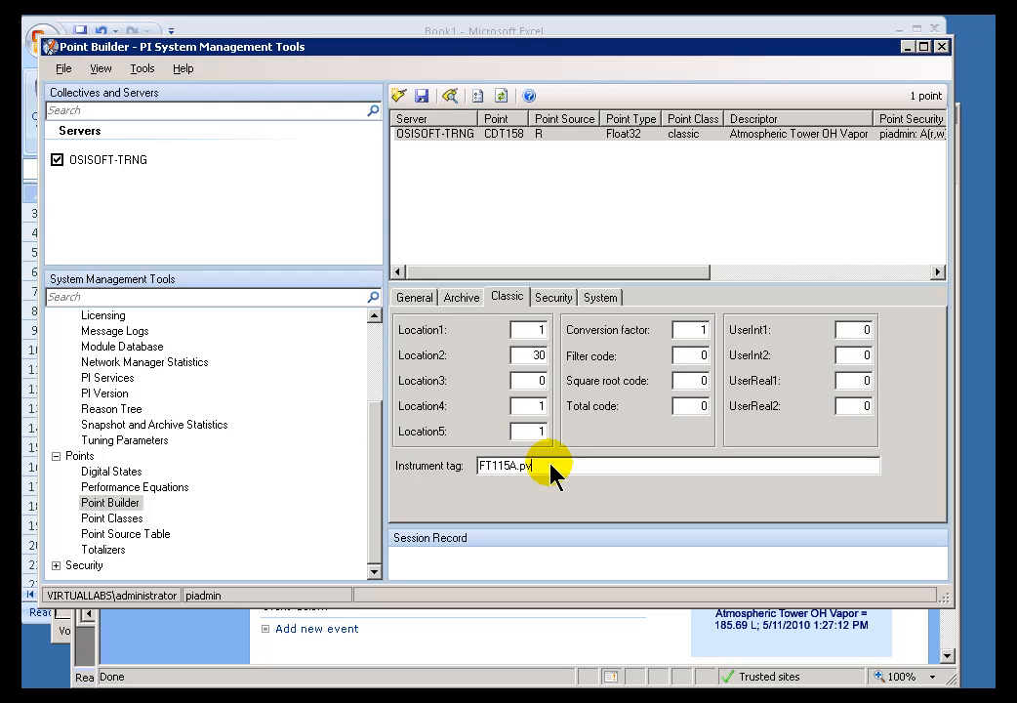
{"action": "double_click", "coordinate": [504, 464]}
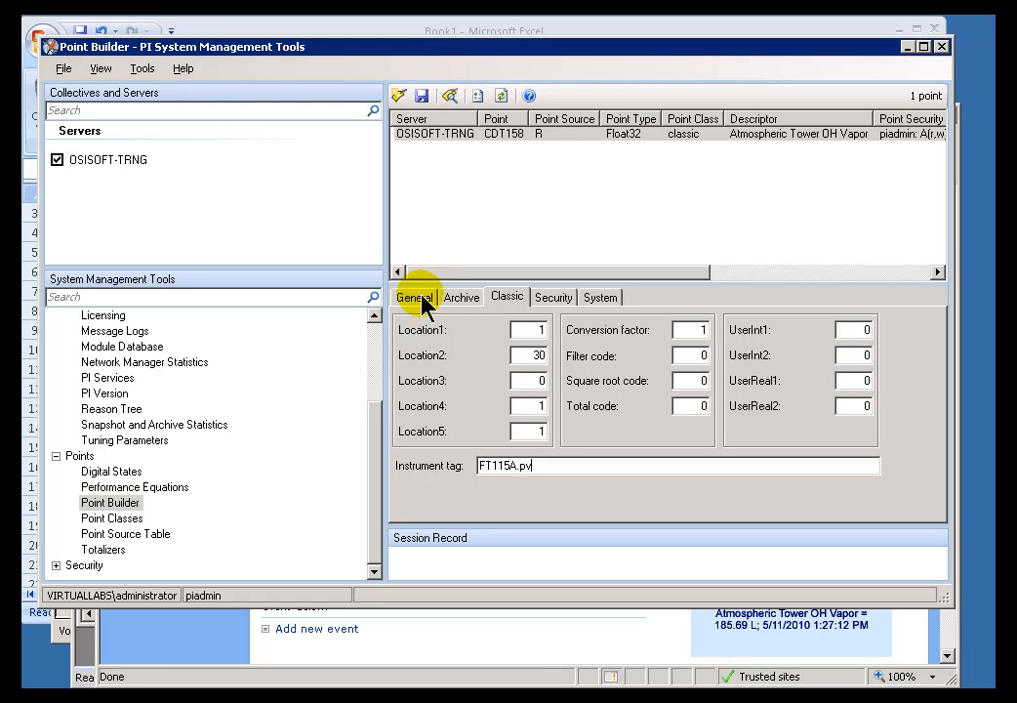
{"action": "left_click", "coordinate": [414, 297]}
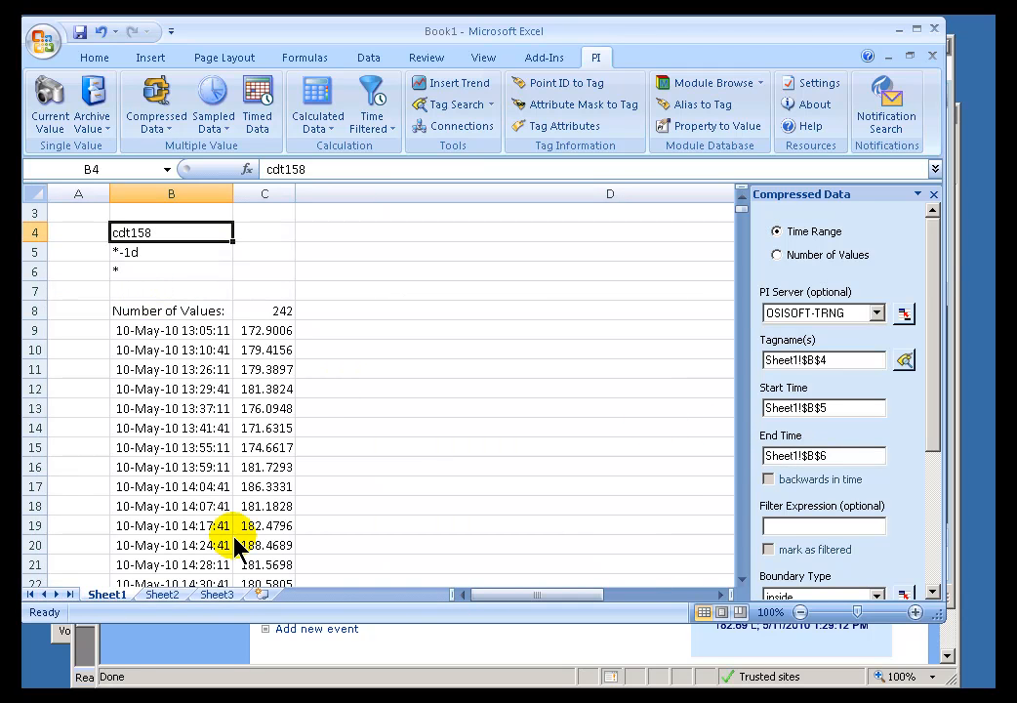
{"action": "mouse_move", "coordinate": [289, 531]}
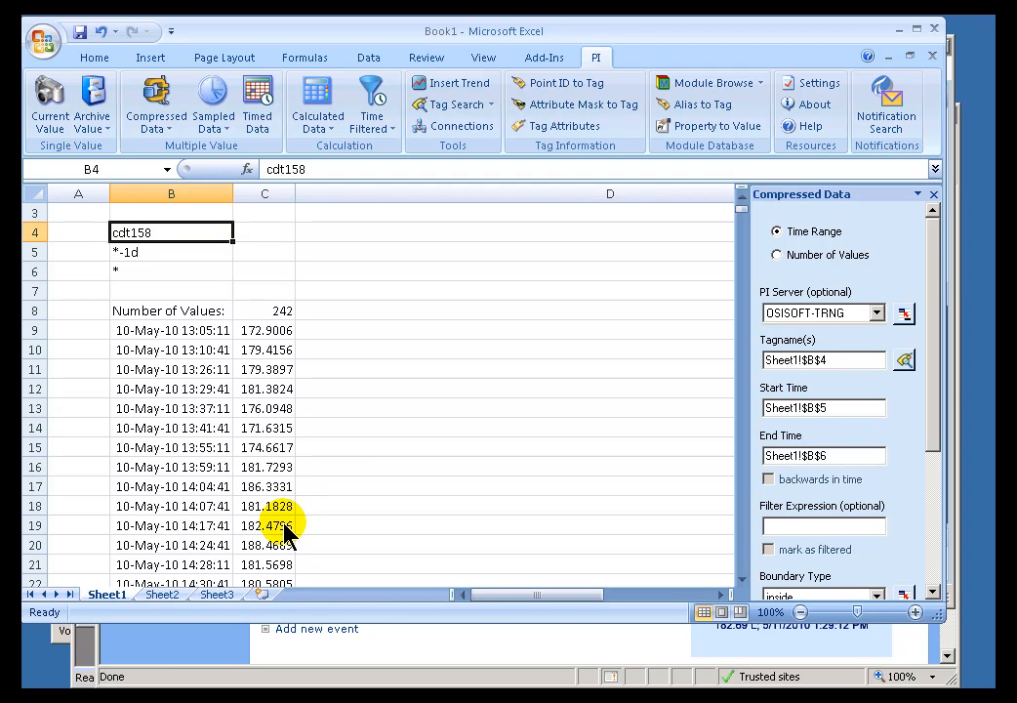